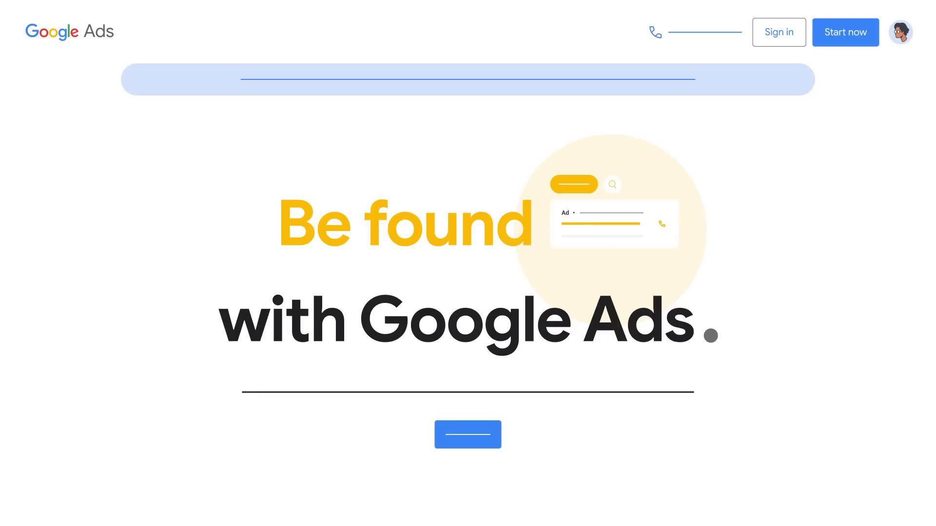
mouse_move(804, 47)
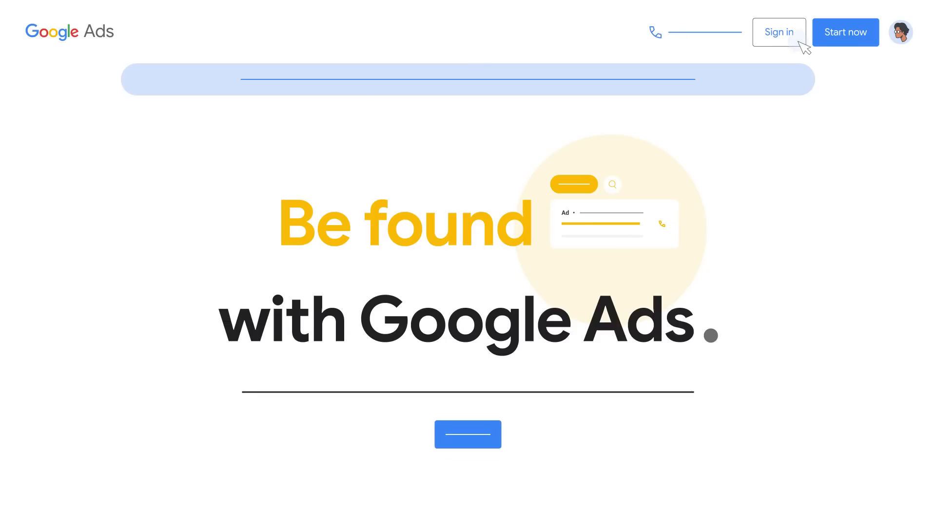
Sign in from the Google Ads landing page to reach the account dashboard.
click(778, 31)
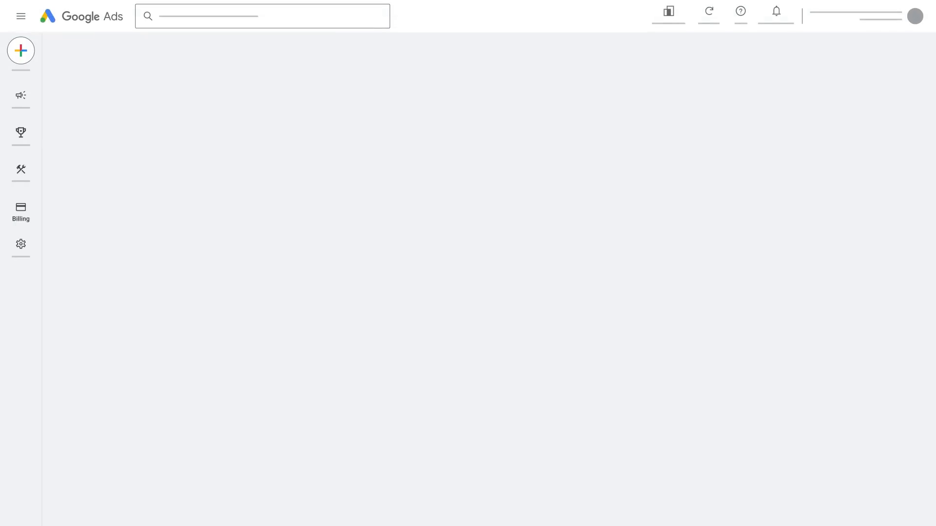
click(21, 211)
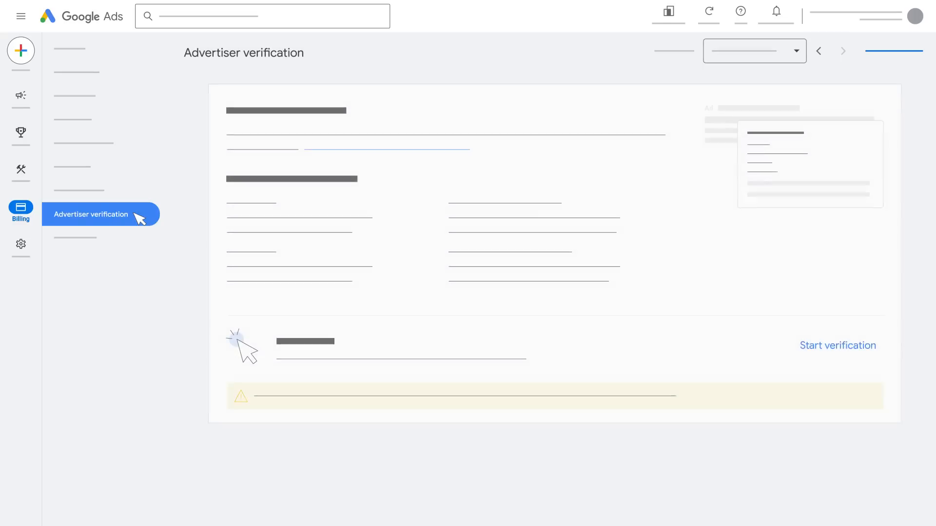
mouse_move(882, 352)
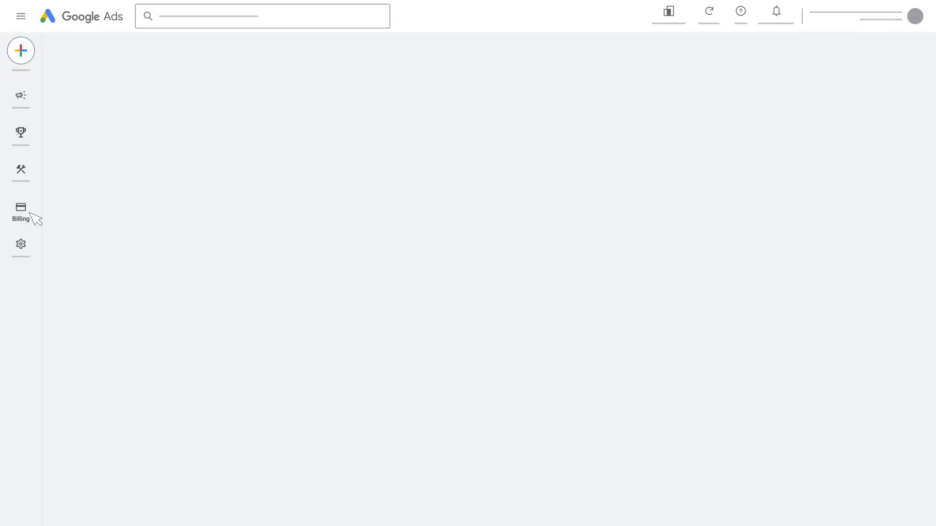
Go to Billing > Advertiser verification to see business operations verification awaiting start.
click(20, 211)
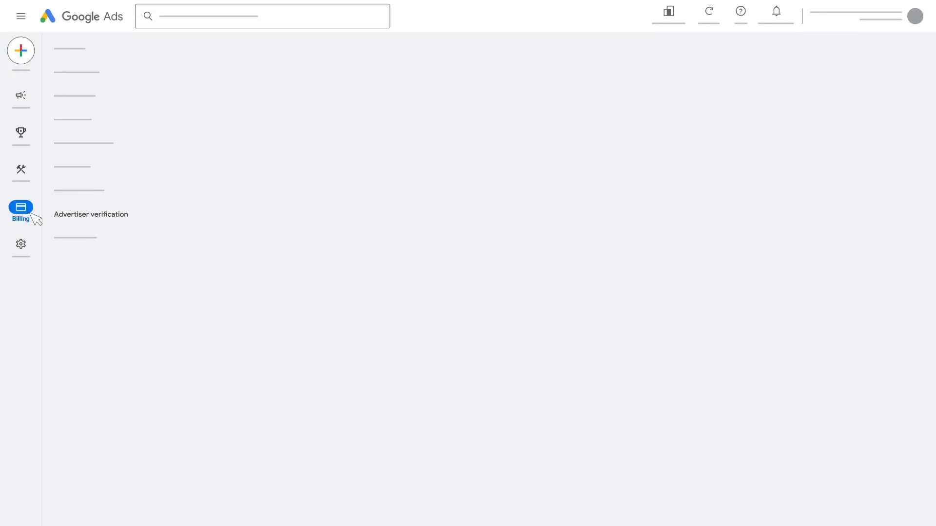
click(91, 214)
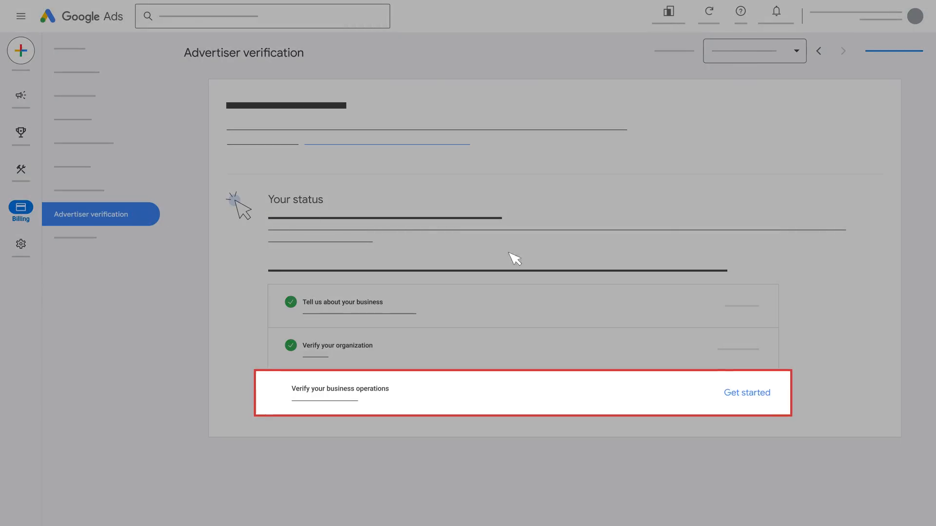
mouse_move(762, 403)
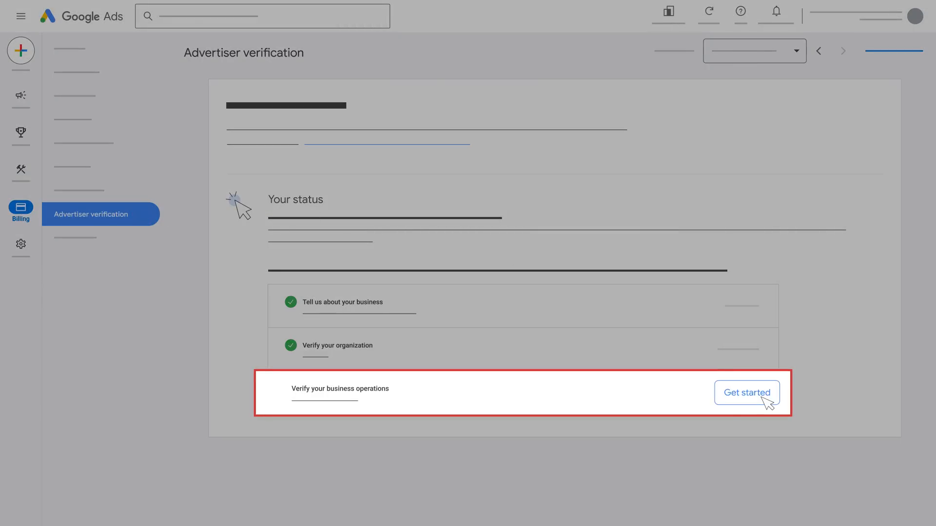
click(745, 392)
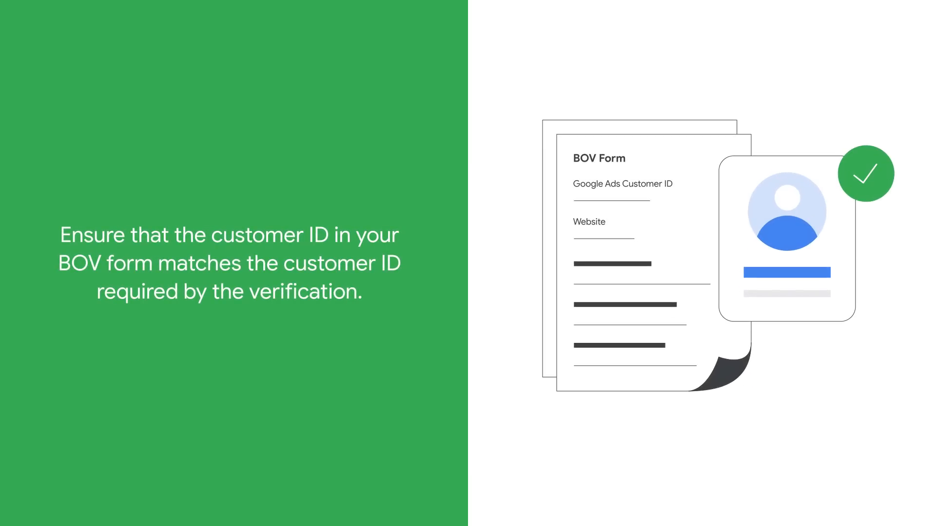